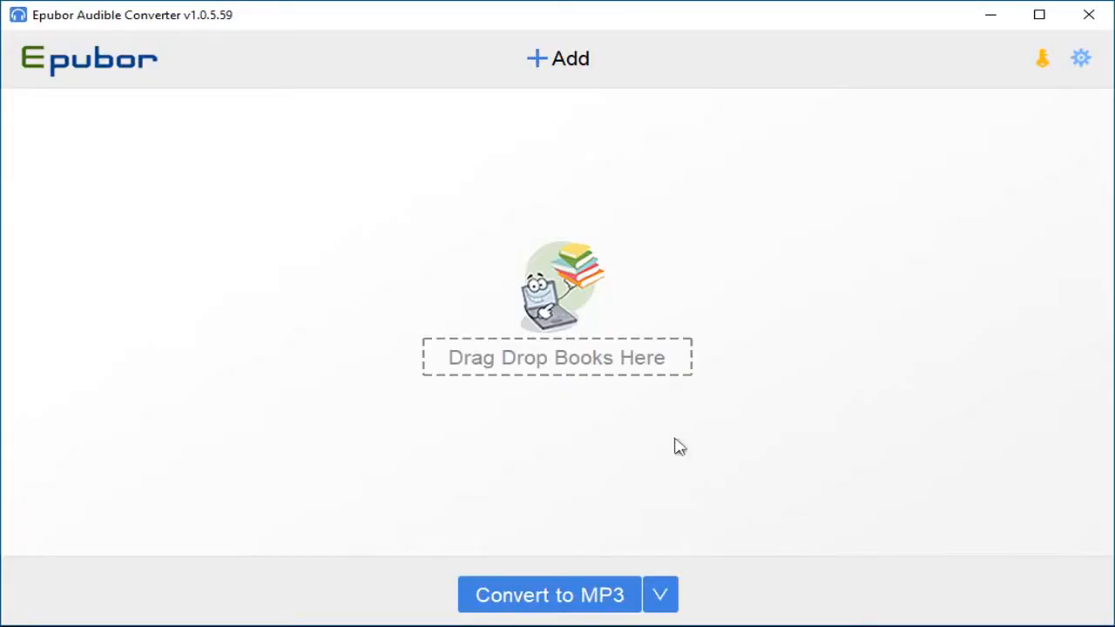
{"action": "mouse_move", "coordinate": [1042, 60]}
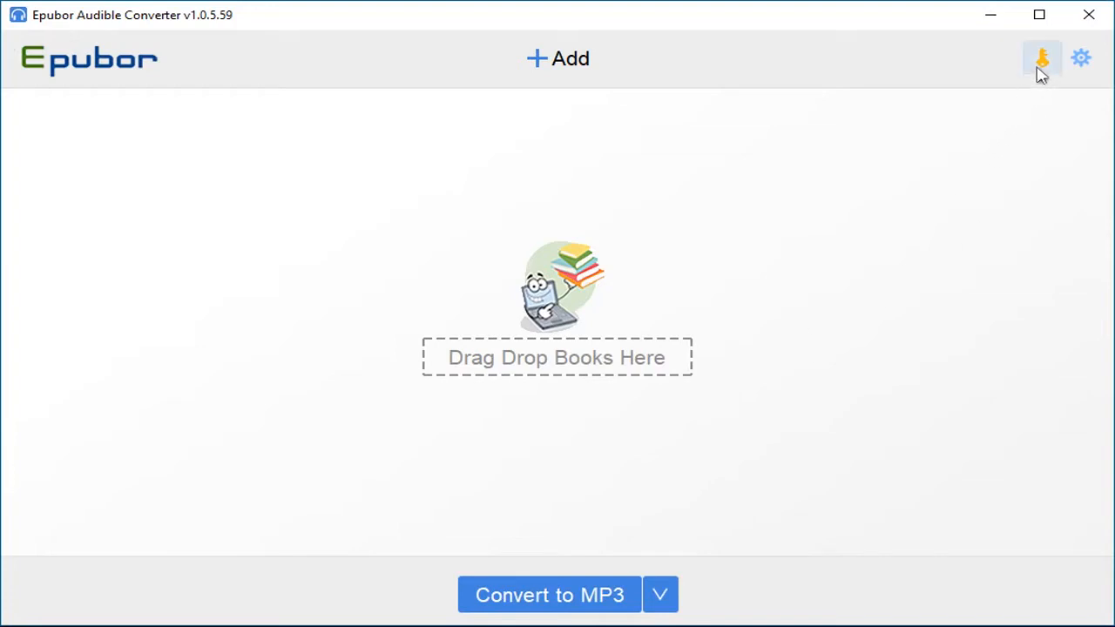
{"action": "mouse_move", "coordinate": [1042, 59]}
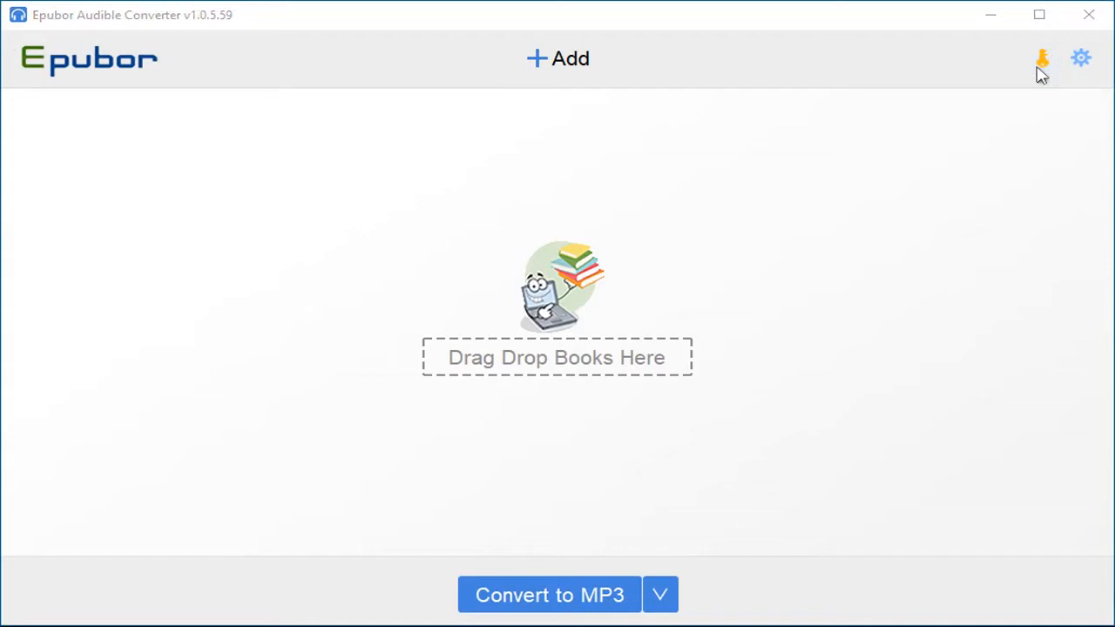
Bring up the Register your program window via the key icon and fill in the license email
{"action": "left_click", "coordinate": [1042, 59]}
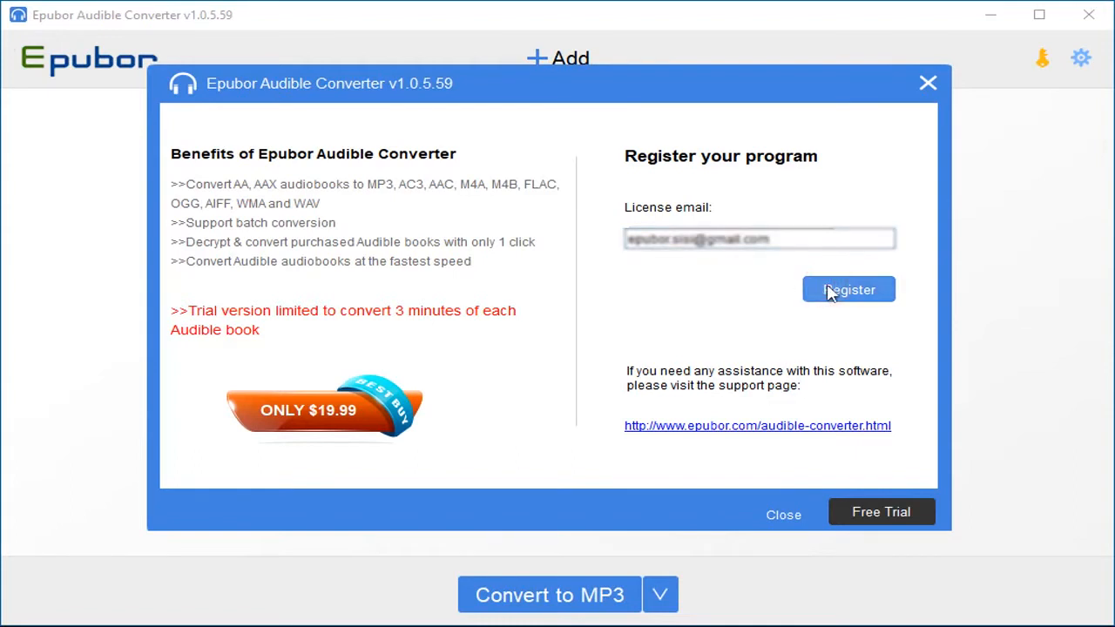
Submit the license email and confirm the Successfully registered message
{"action": "left_click", "coordinate": [847, 289]}
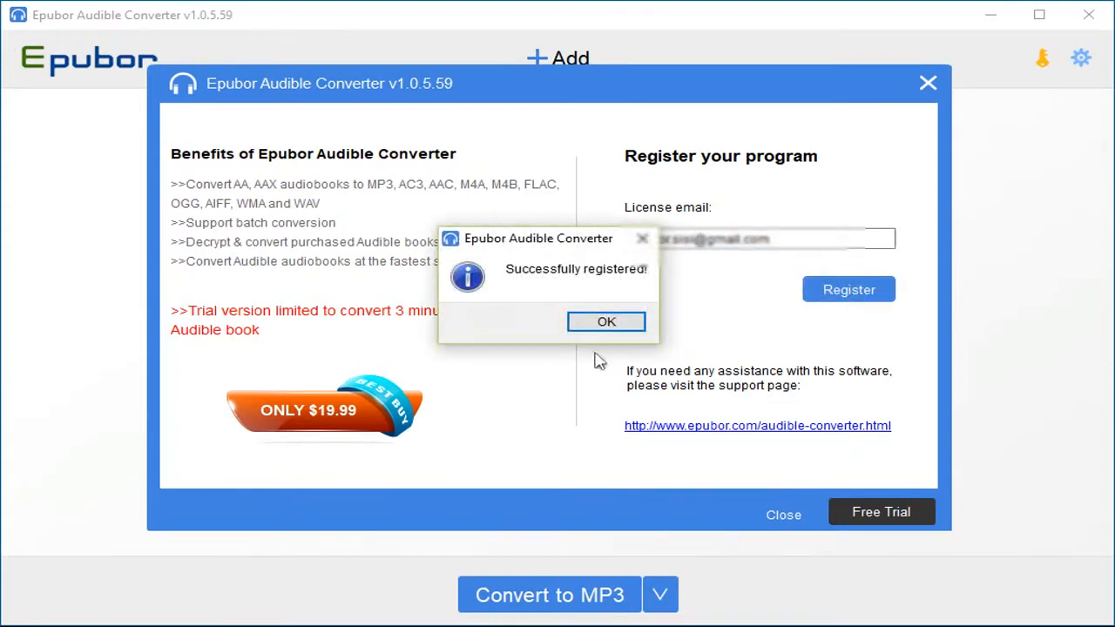
{"action": "left_click", "coordinate": [606, 321]}
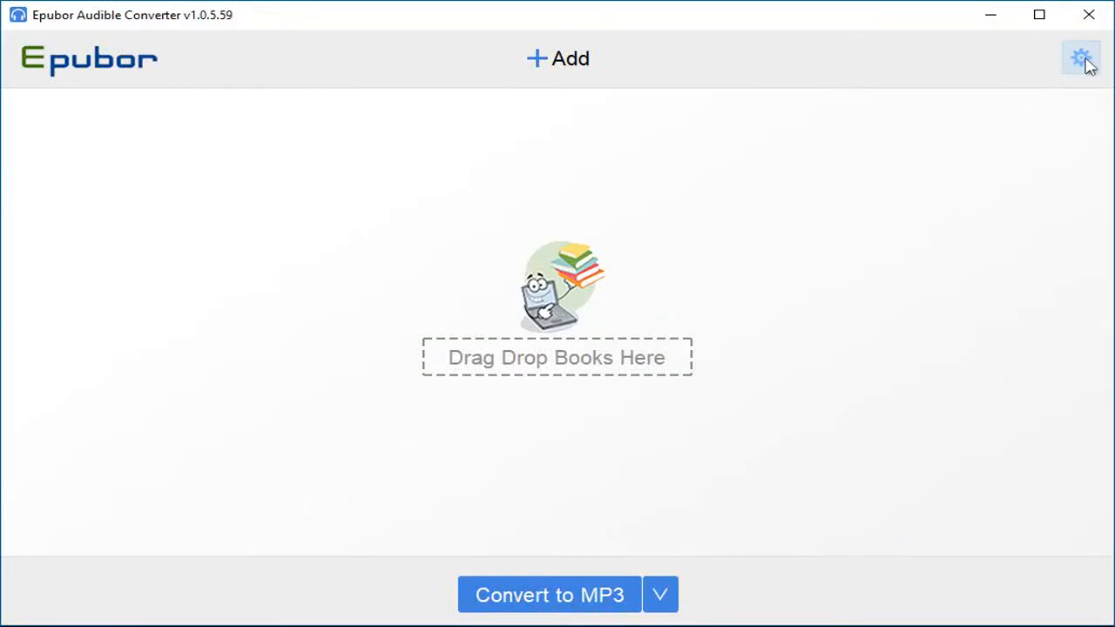
{"action": "left_click", "coordinate": [1080, 58]}
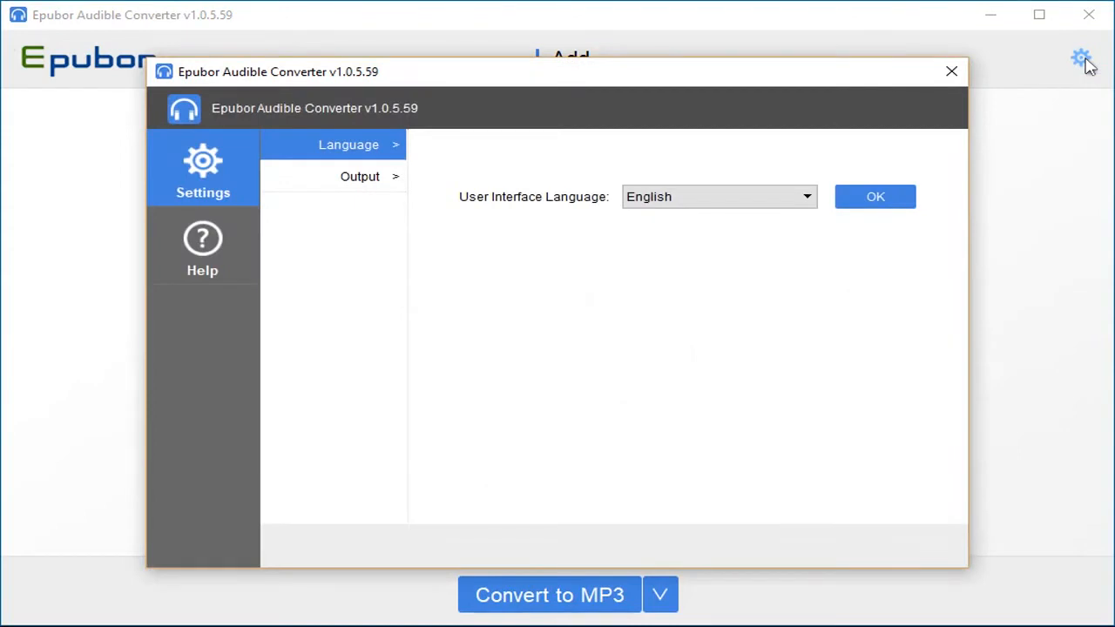
{"action": "left_click", "coordinate": [359, 176]}
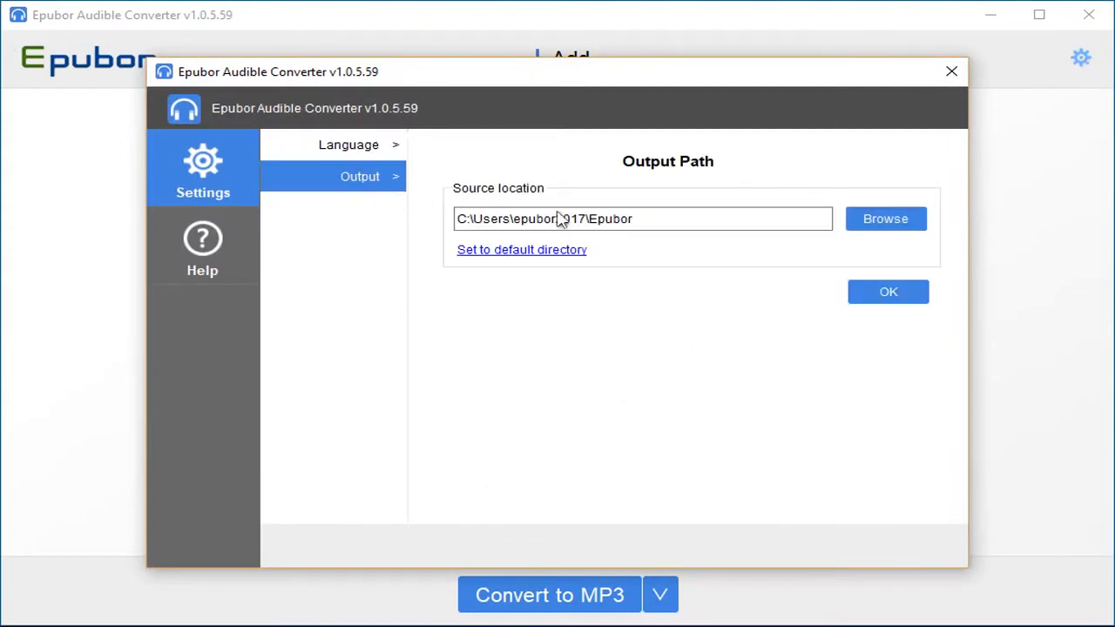
{"action": "triple_click", "coordinate": [643, 219]}
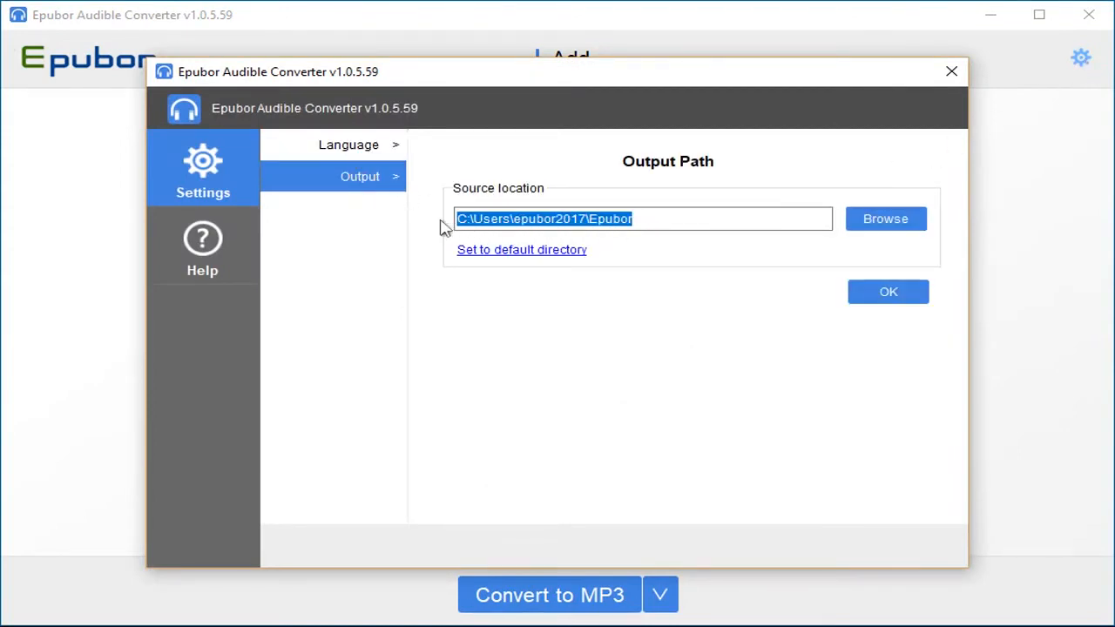
{"action": "left_click", "coordinate": [951, 72]}
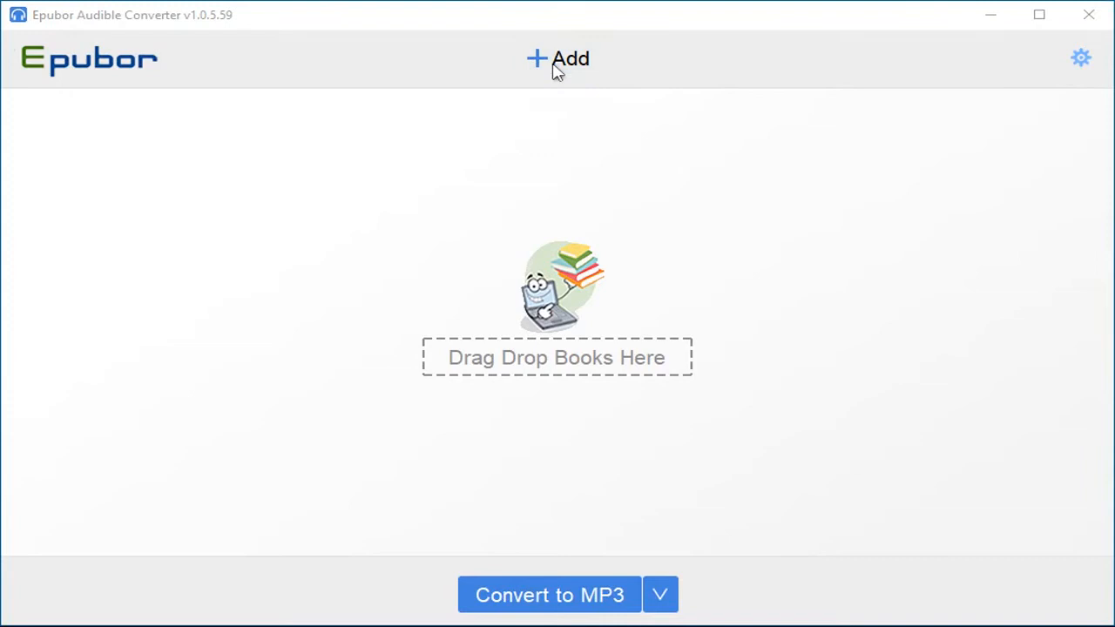
Add Bryan Cranston.aa from the Downloads folder to the conversion list
{"action": "left_click", "coordinate": [557, 59]}
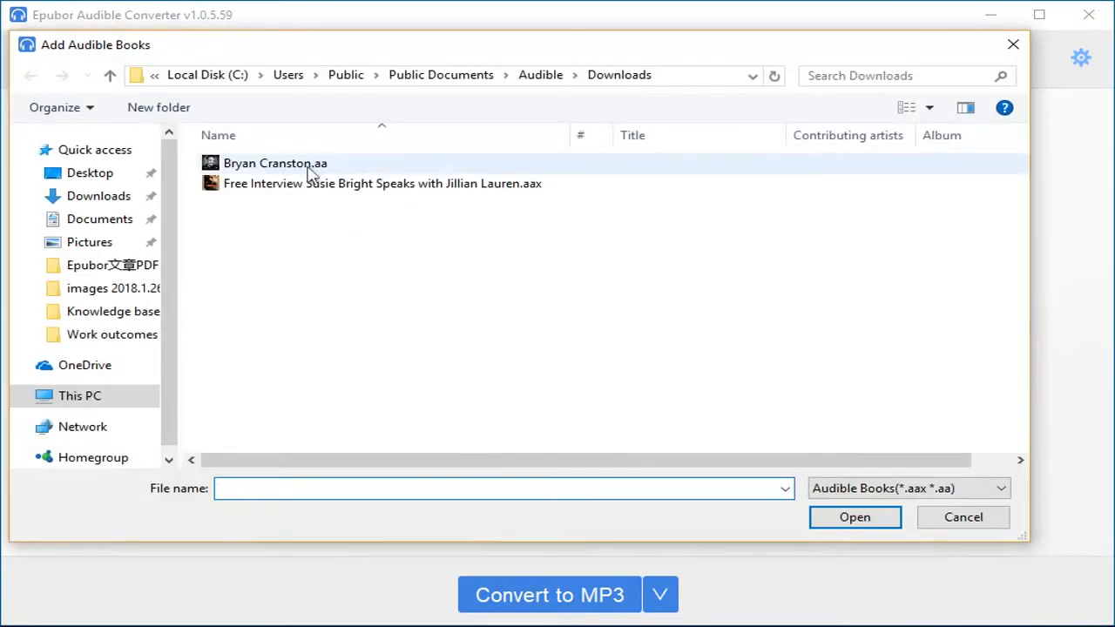
{"action": "left_click", "coordinate": [276, 164]}
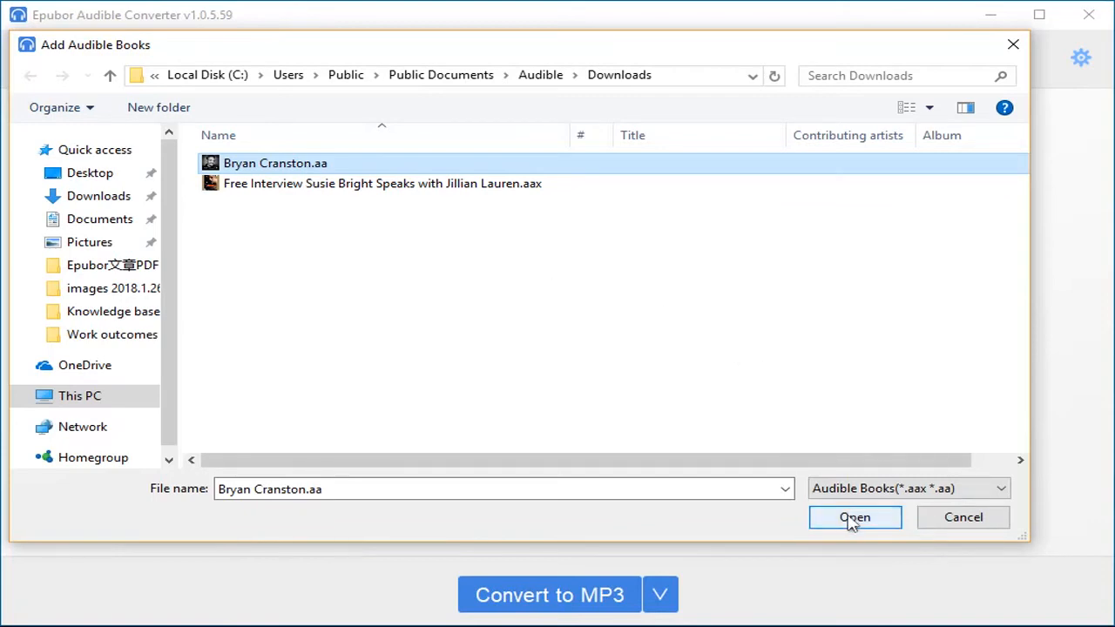
{"action": "left_click", "coordinate": [853, 516]}
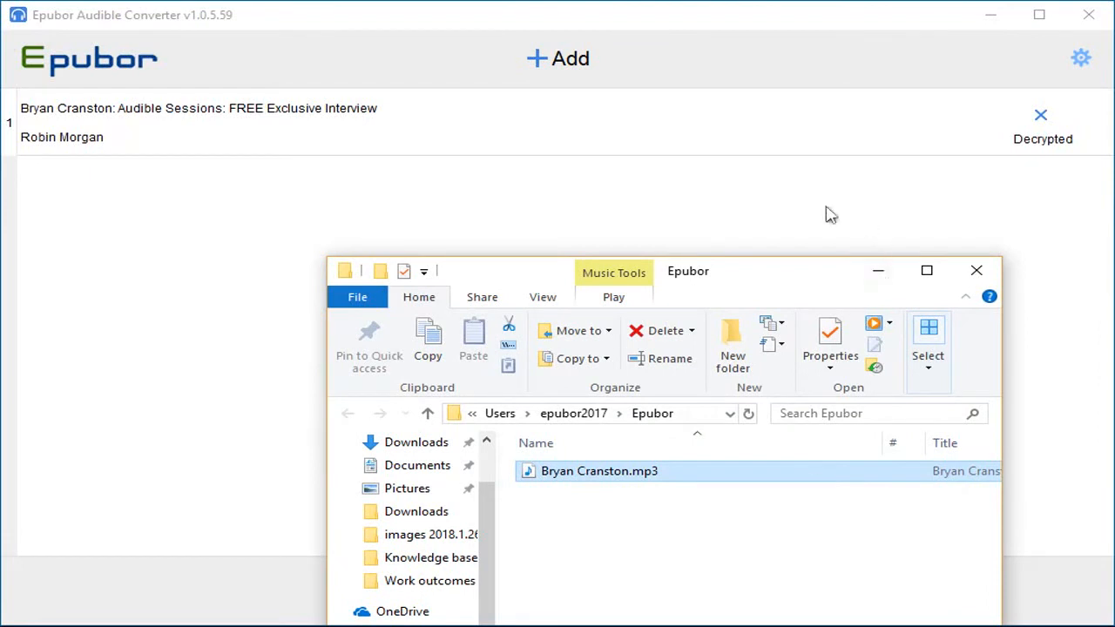
{"action": "mouse_move", "coordinate": [644, 493]}
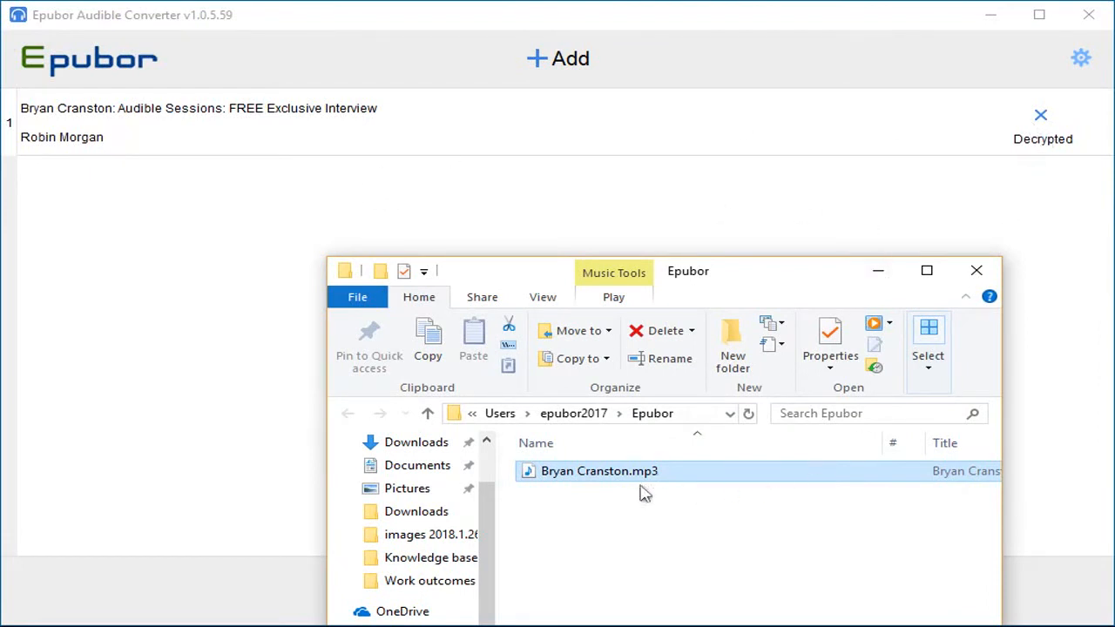
{"action": "mouse_move", "coordinate": [623, 456]}
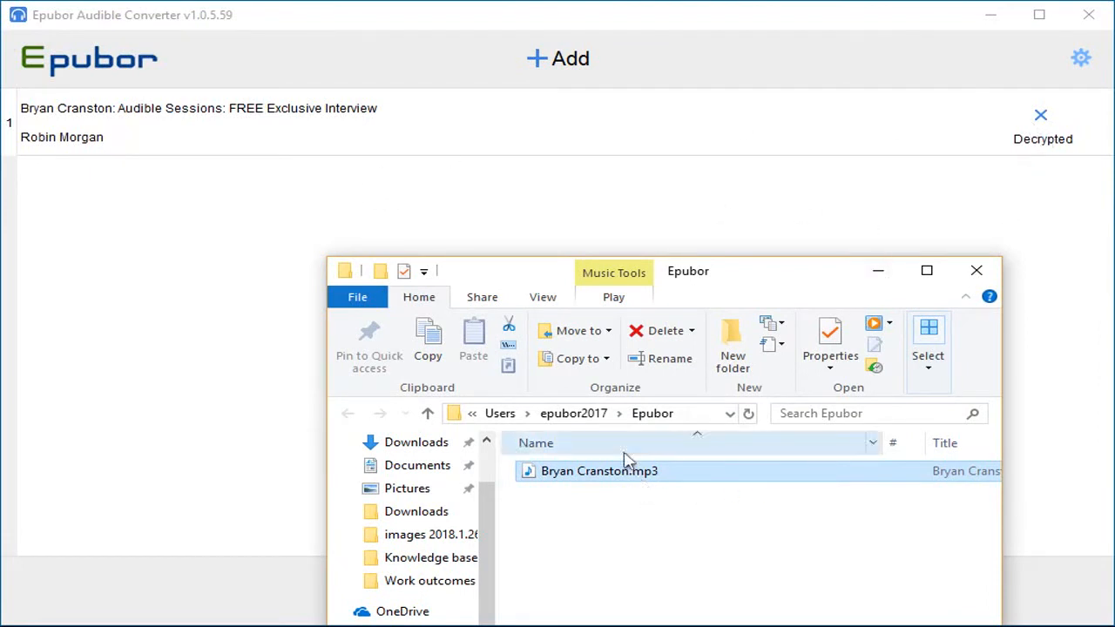
{"action": "mouse_move", "coordinate": [976, 272]}
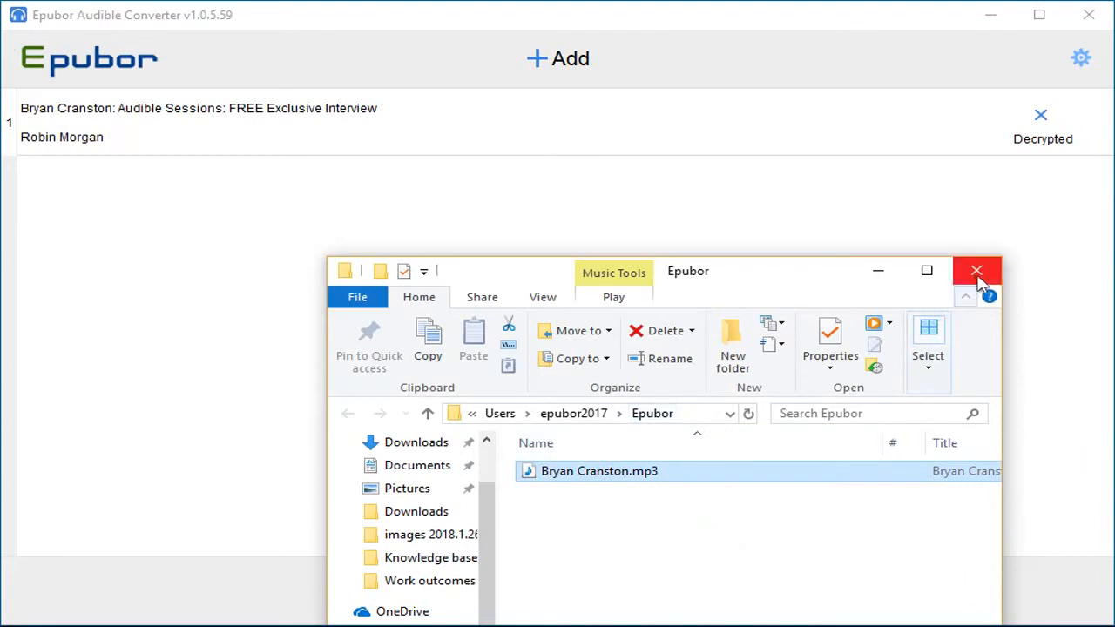
Close the Epubor output folder window showing Bryan Cranston.mp3
{"action": "left_click", "coordinate": [975, 272]}
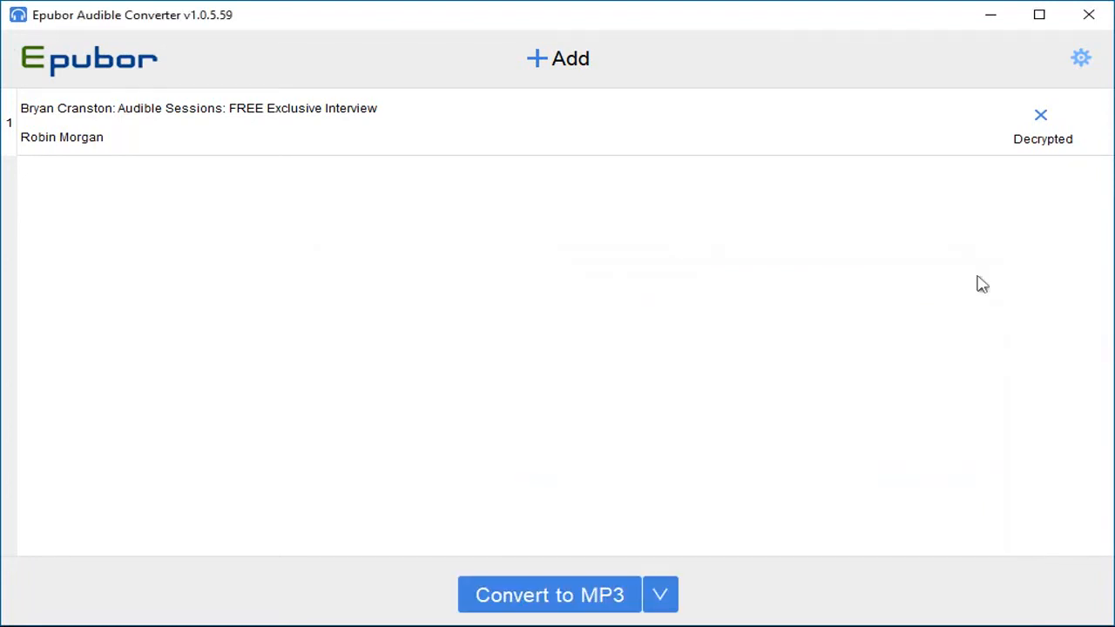
{"action": "mouse_move", "coordinate": [87, 618]}
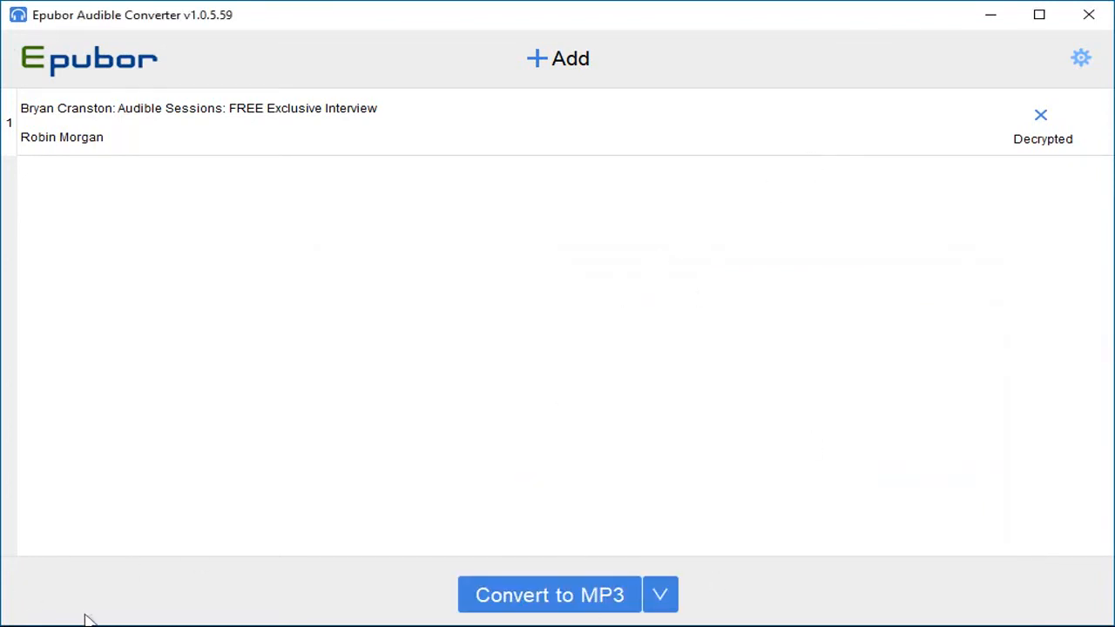
{"action": "mouse_move", "coordinate": [690, 446]}
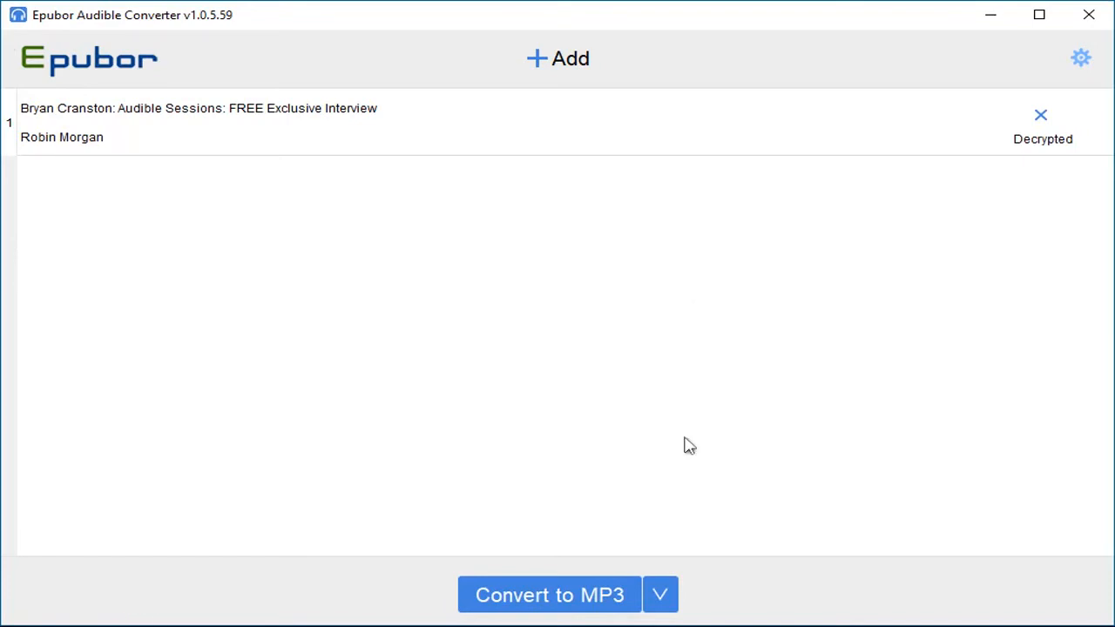
{"action": "mouse_move", "coordinate": [572, 115]}
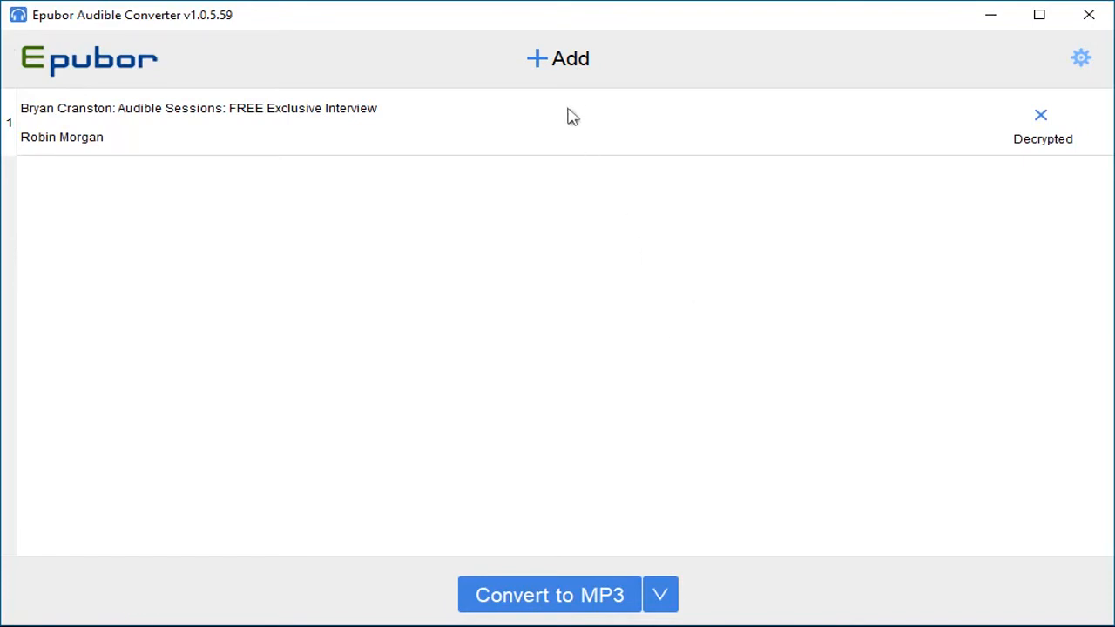
{"action": "mouse_move", "coordinate": [557, 60]}
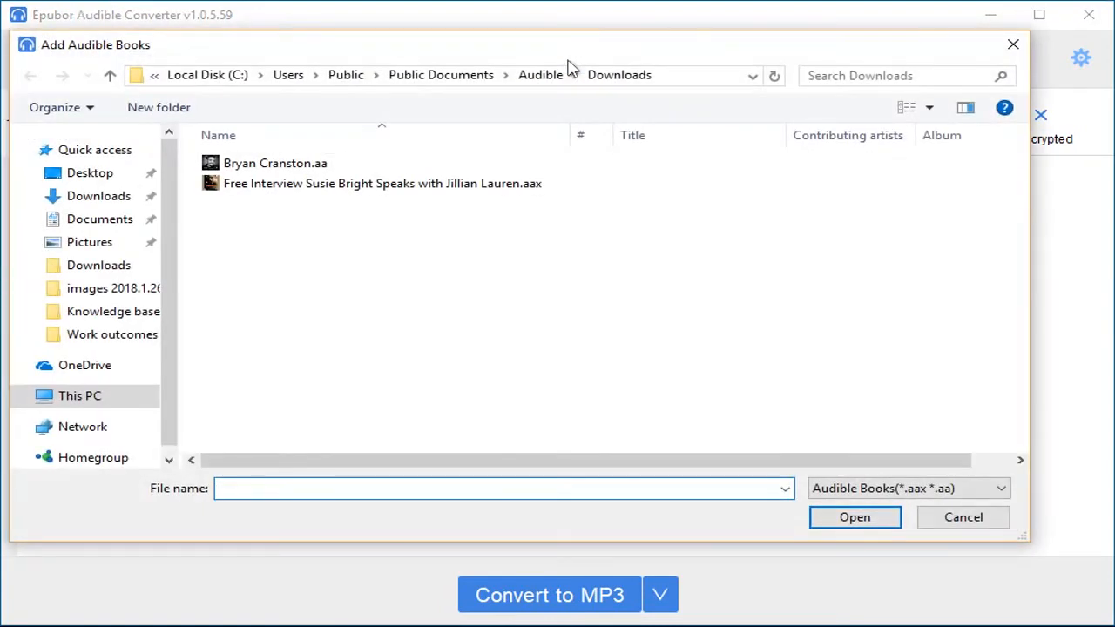
Add Free Interview Susie Bright Speaks with Jillian Lauren.aax as the second list entry
{"action": "left_click", "coordinate": [381, 183]}
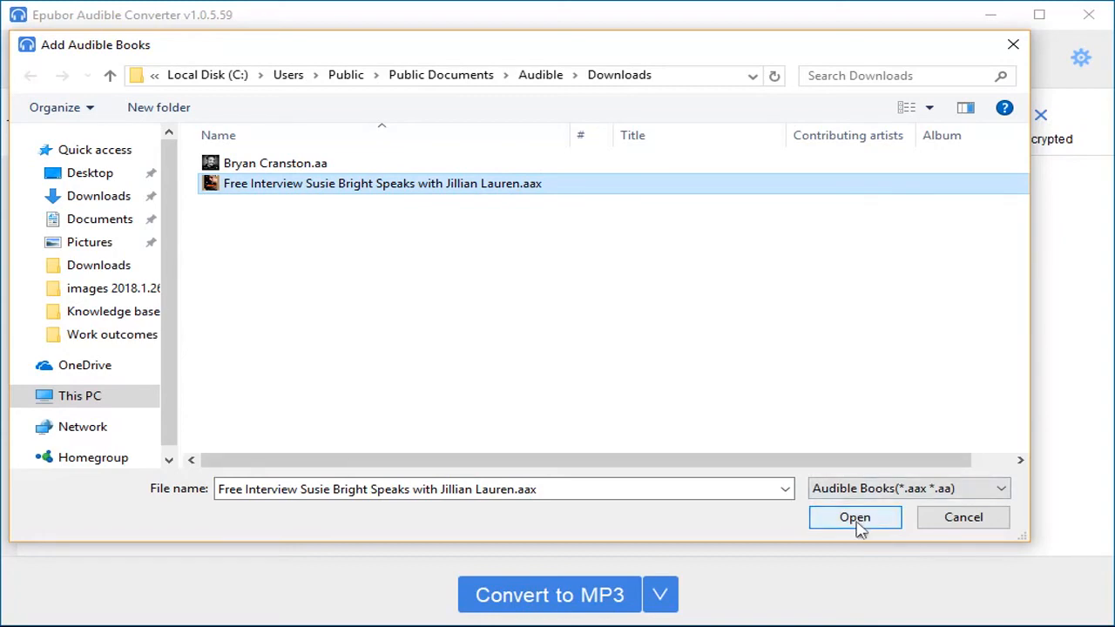
{"action": "left_click", "coordinate": [854, 516]}
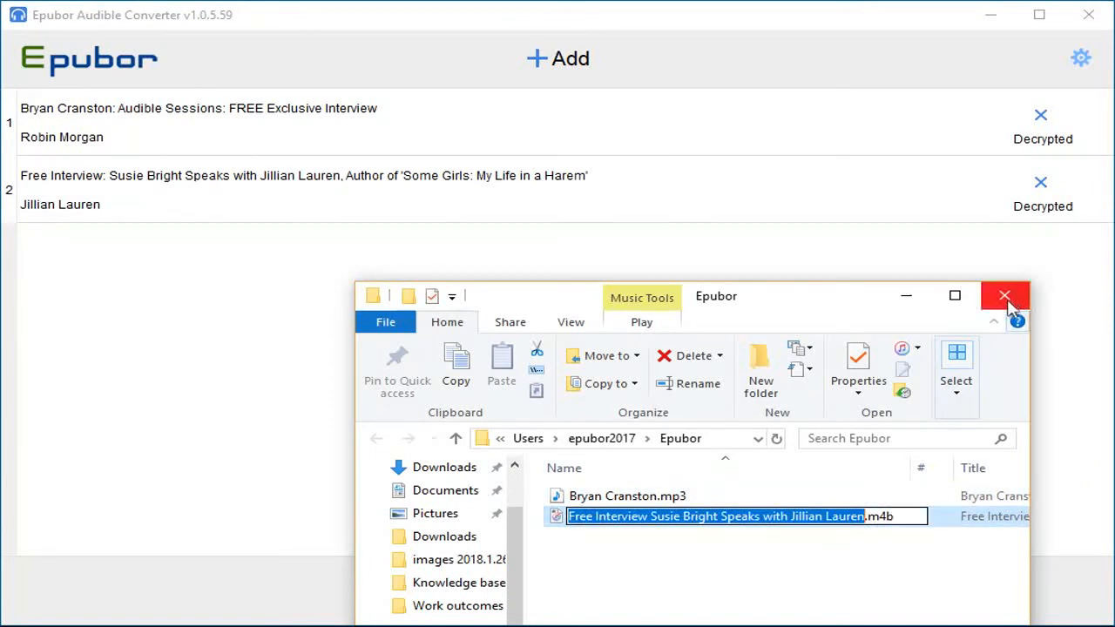
Close the Epubor folder window showing the decrypted Susie Bright m4b
{"action": "left_click", "coordinate": [1003, 296]}
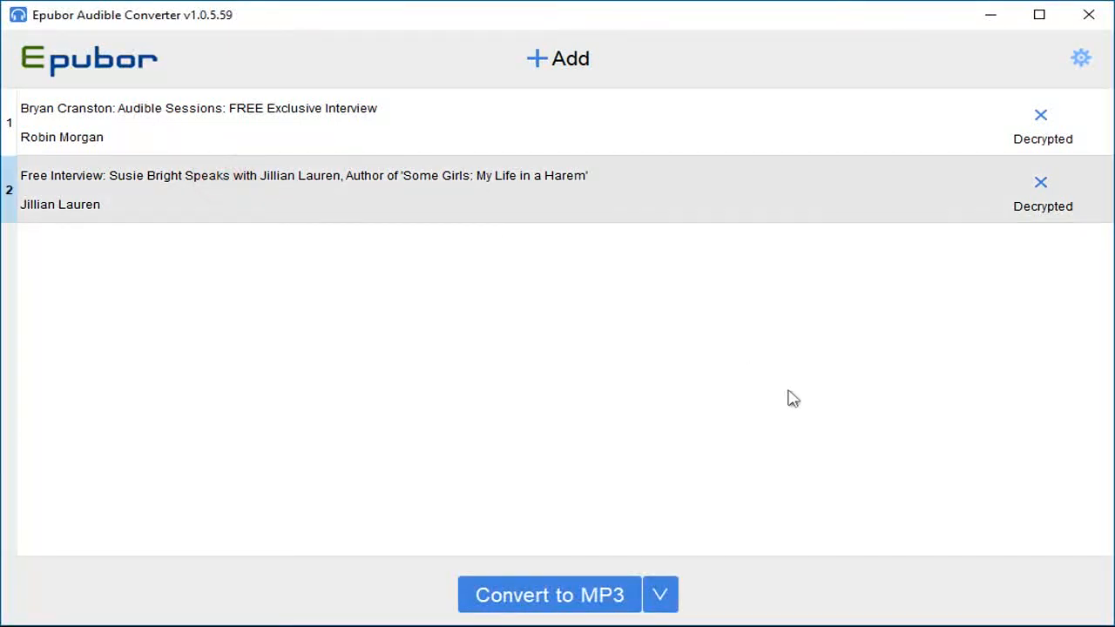
Convert both listed audiobooks to MP3 until each entry shows Succeeded
{"action": "left_click", "coordinate": [659, 596]}
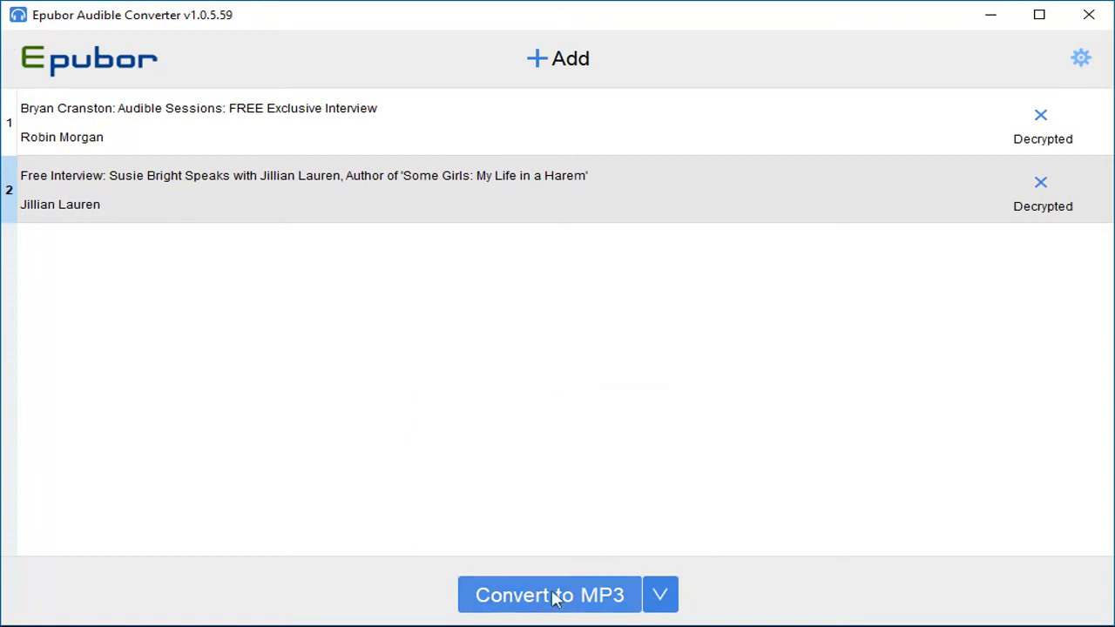
{"action": "left_click", "coordinate": [549, 596]}
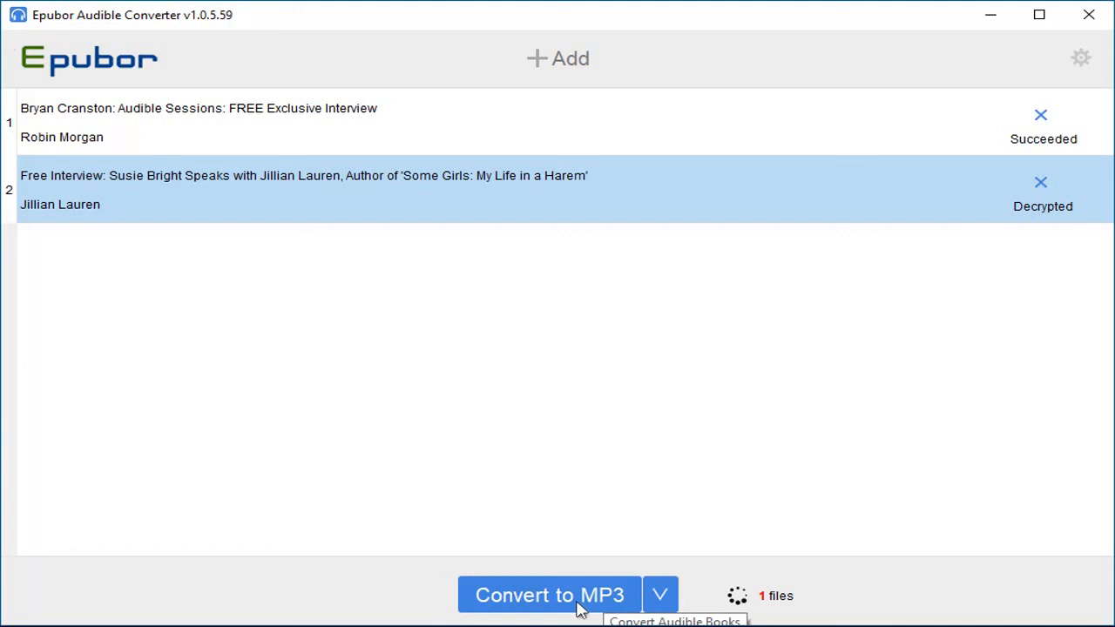
{"action": "left_click", "coordinate": [550, 596]}
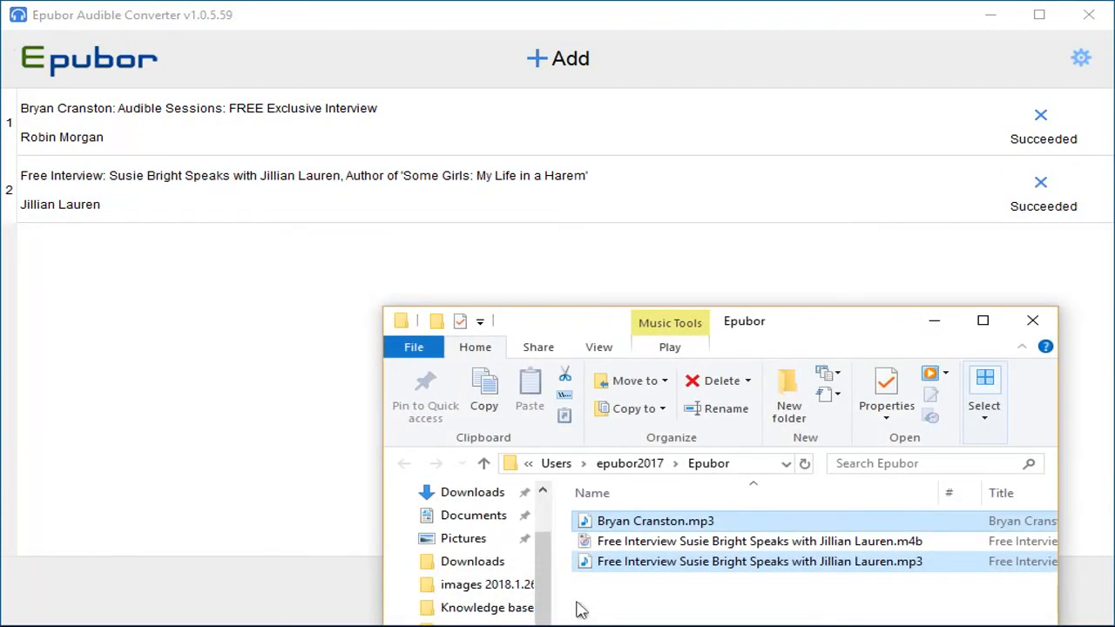
{"action": "mouse_move", "coordinate": [837, 561]}
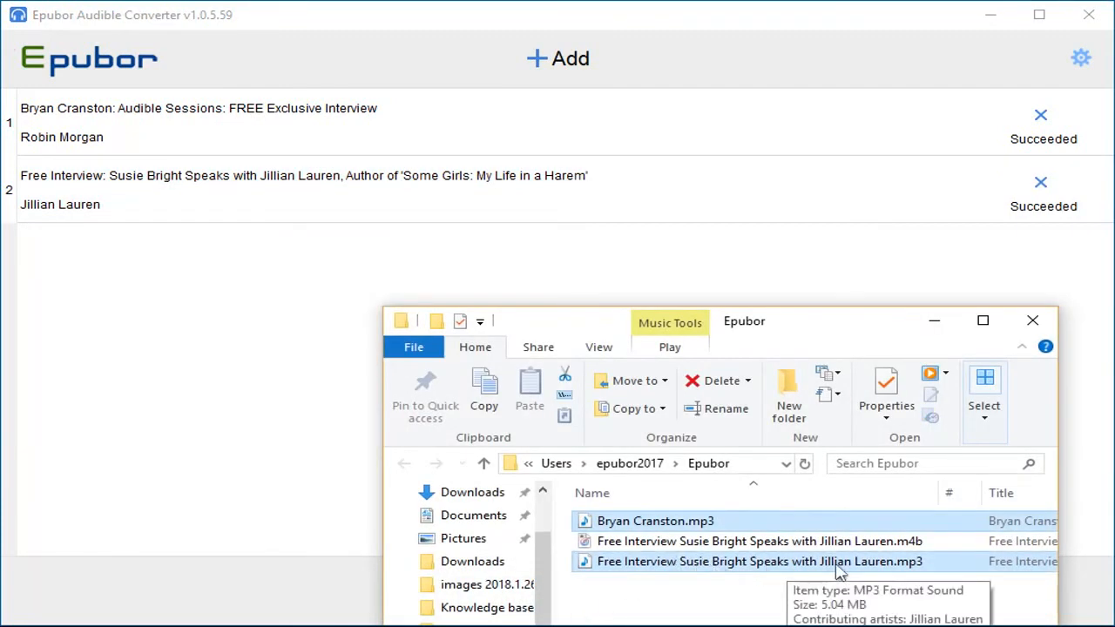
{"action": "left_click", "coordinate": [758, 561]}
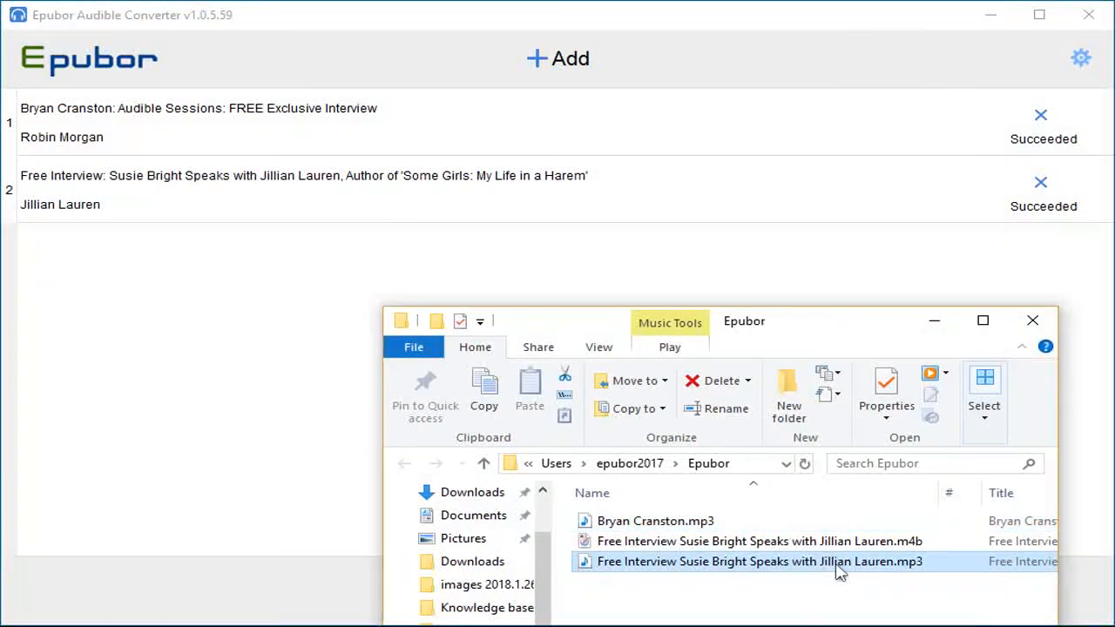